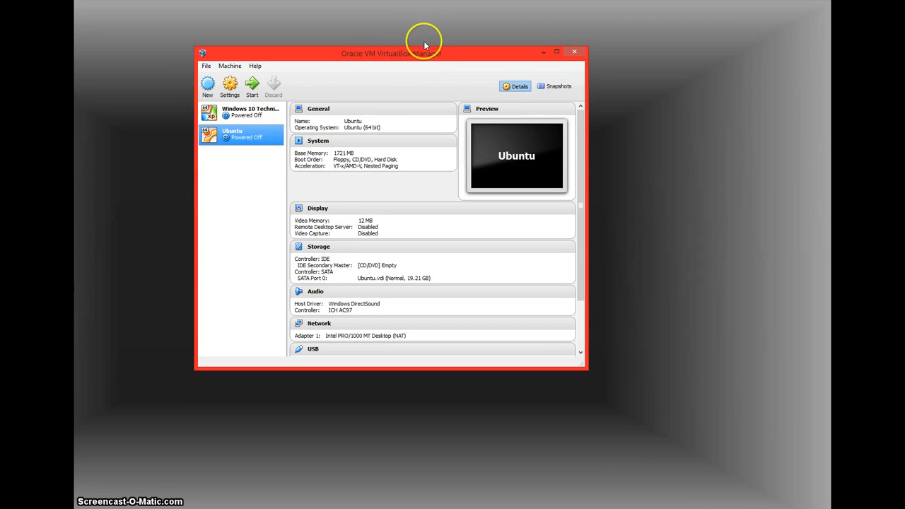
mouse_move(398, 74)
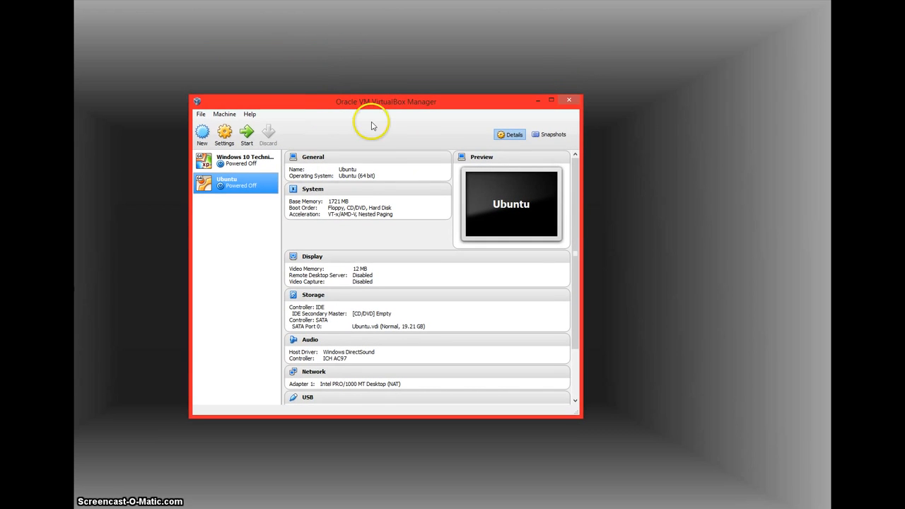
mouse_move(396, 114)
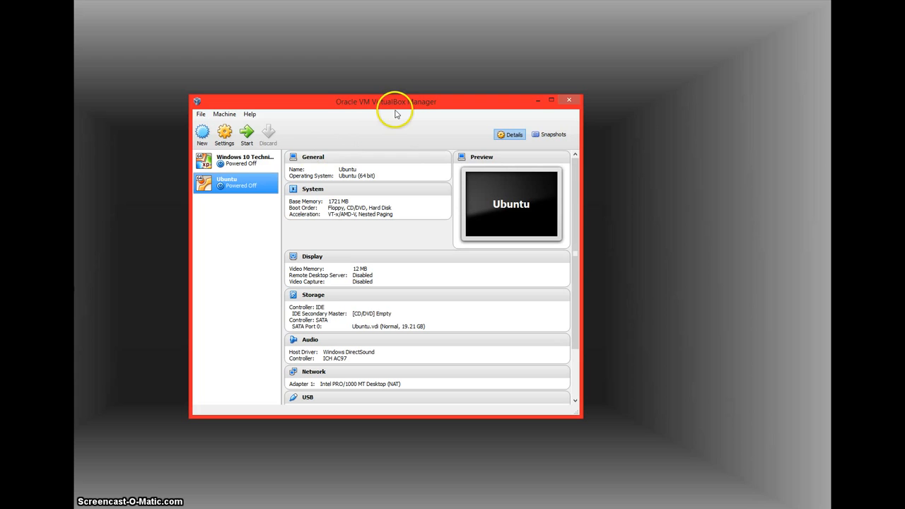
mouse_move(252, 304)
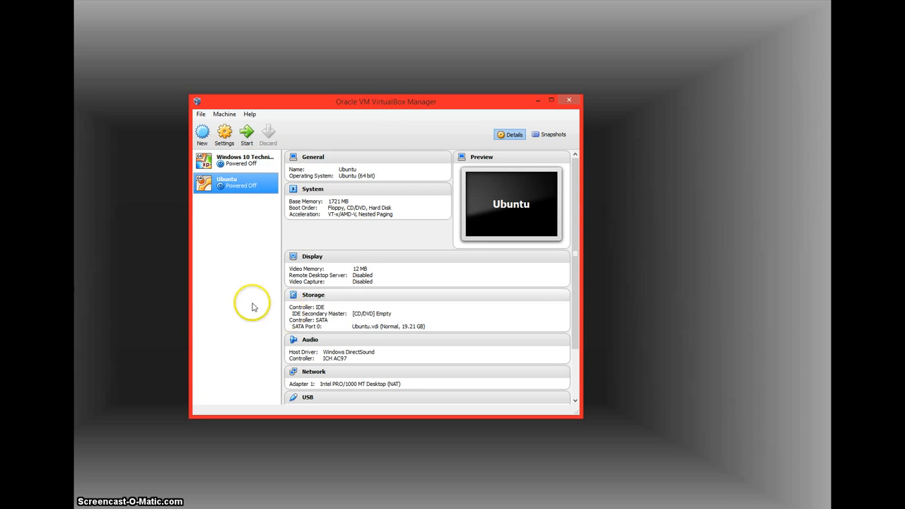
mouse_move(433, 203)
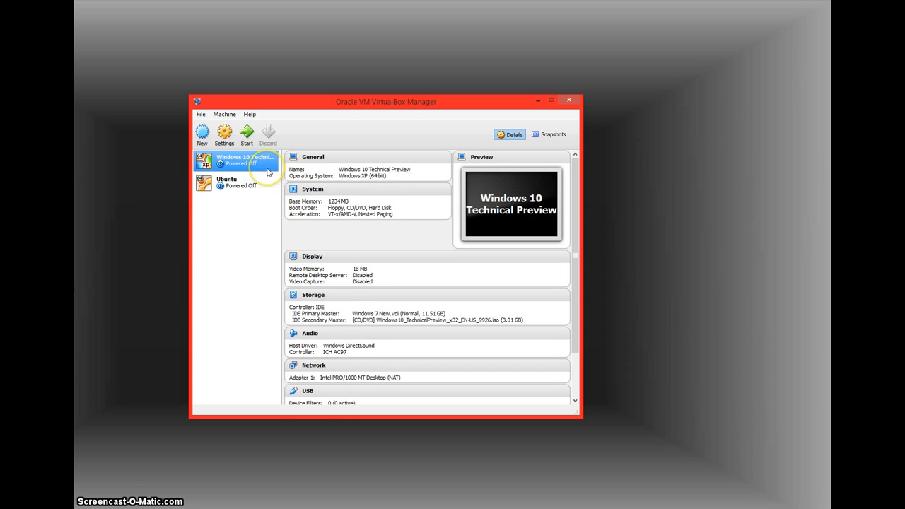
mouse_move(246, 138)
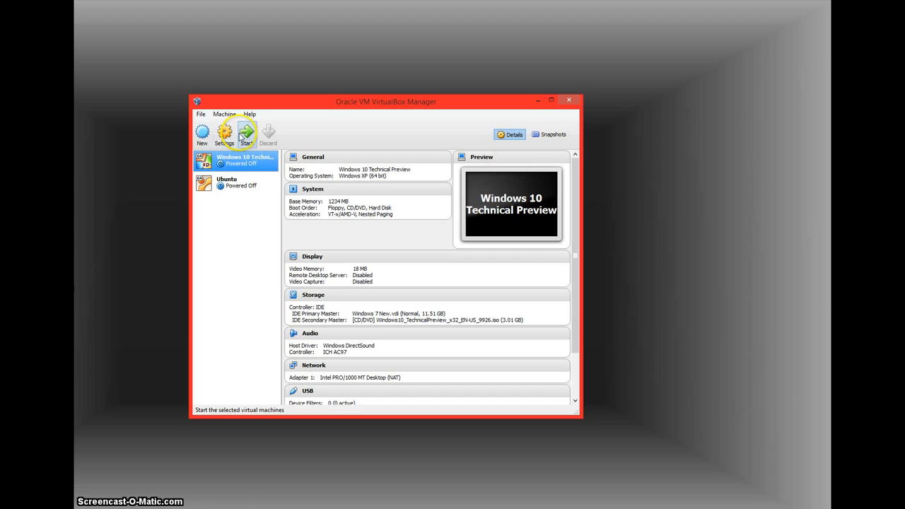
mouse_move(512, 209)
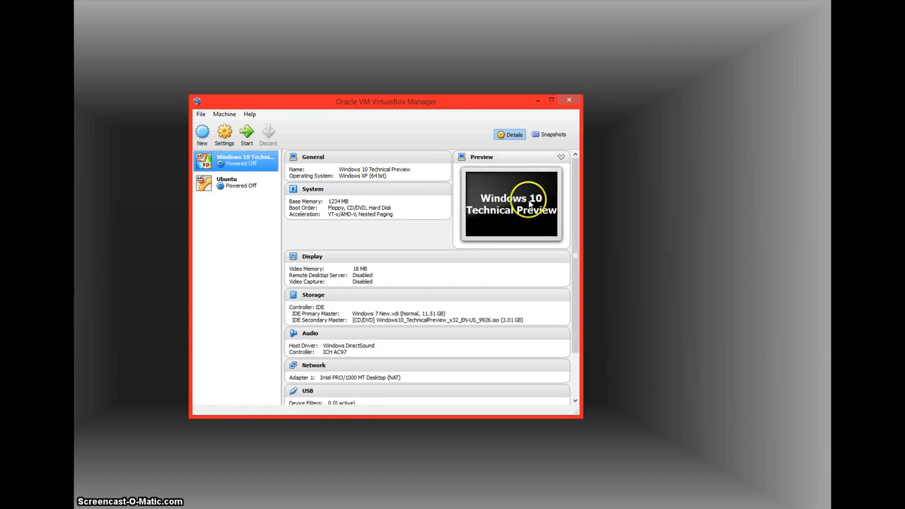
mouse_move(358, 101)
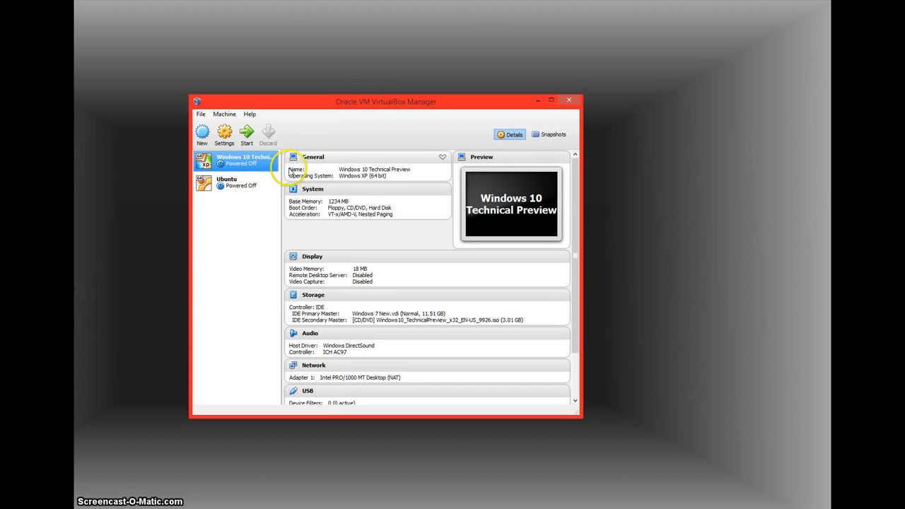
mouse_move(266, 166)
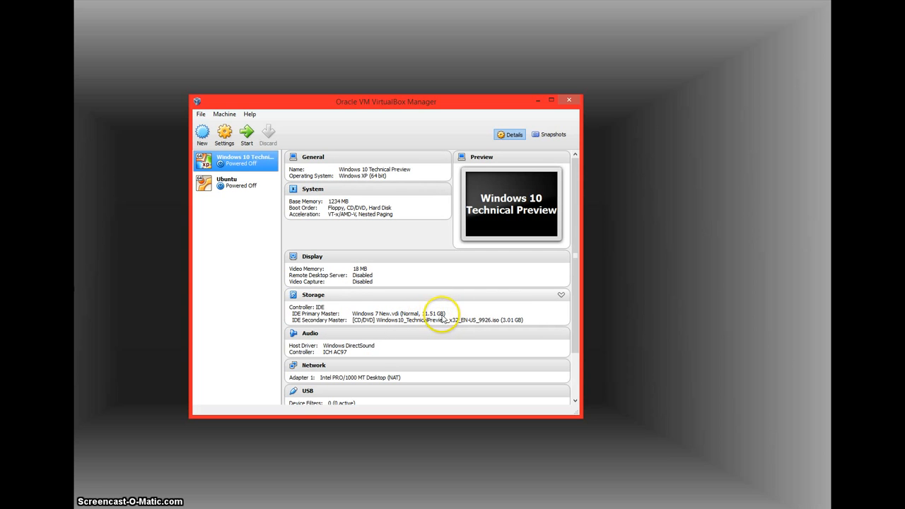
mouse_move(258, 164)
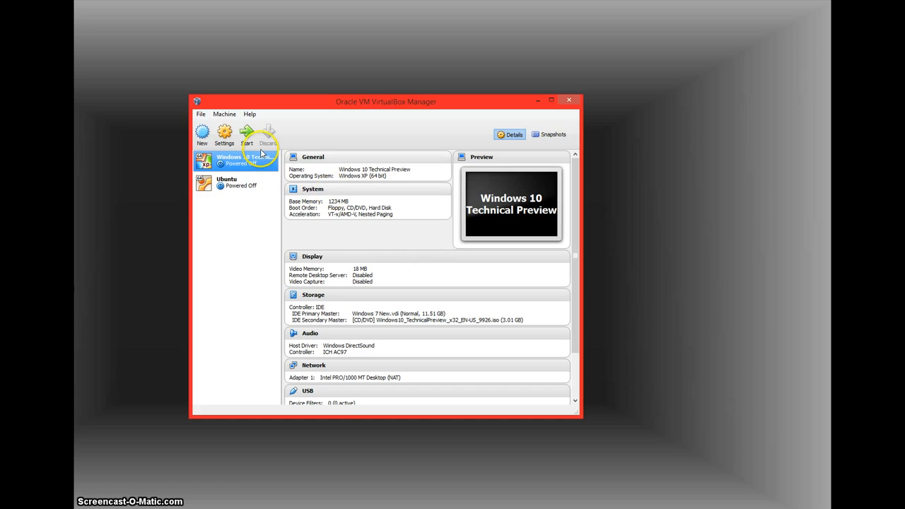
mouse_move(263, 166)
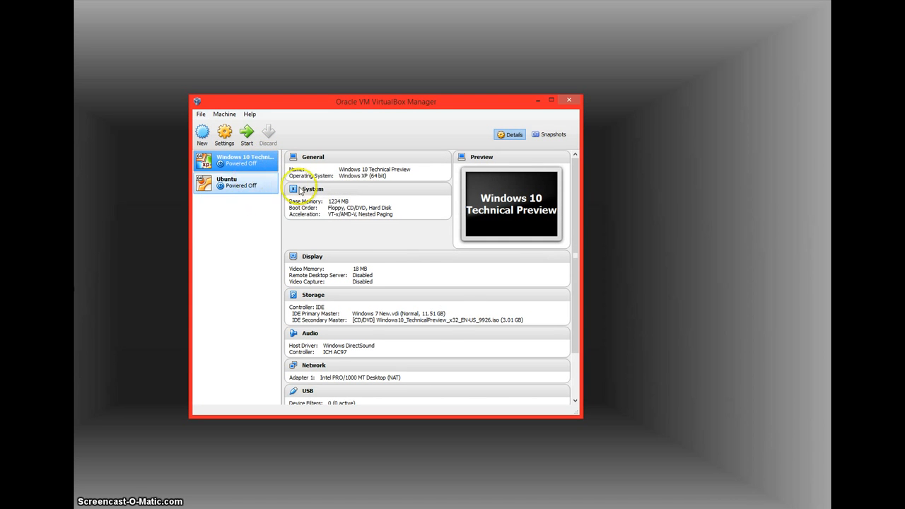
mouse_move(428, 303)
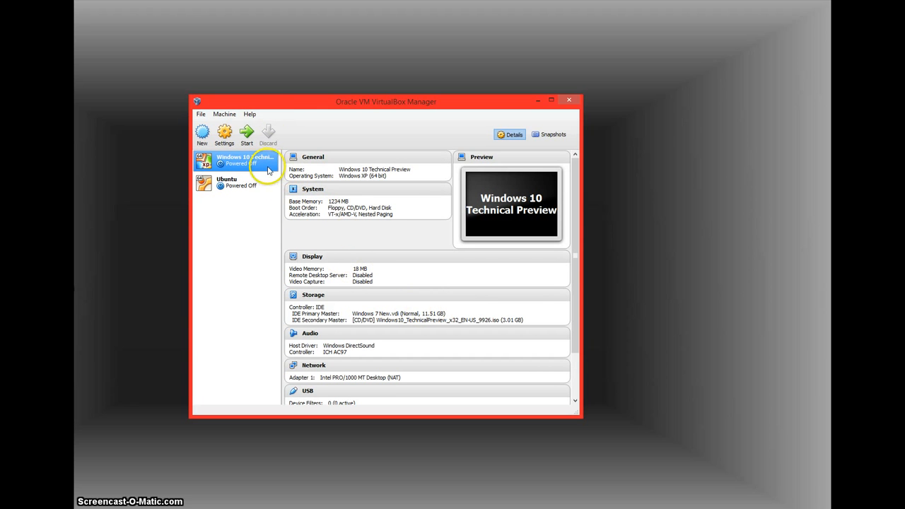
mouse_move(176, 271)
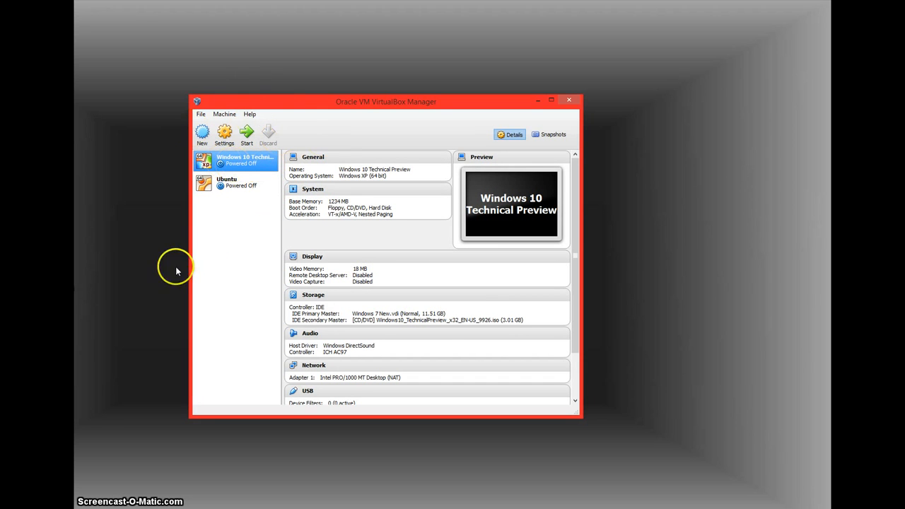
click(233, 183)
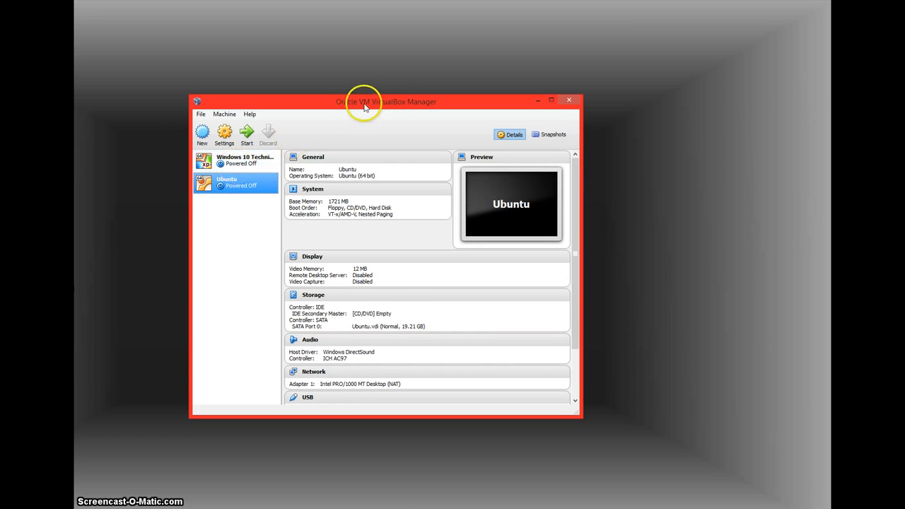
mouse_move(402, 161)
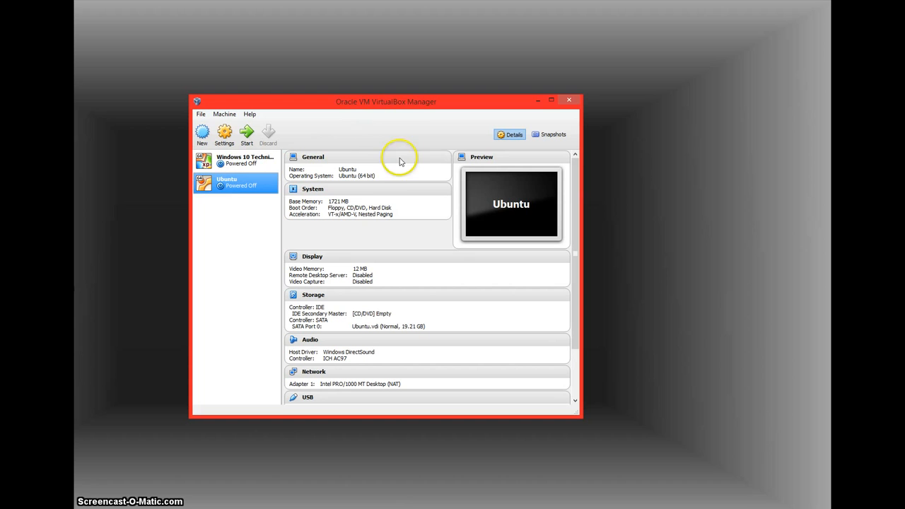
click(244, 160)
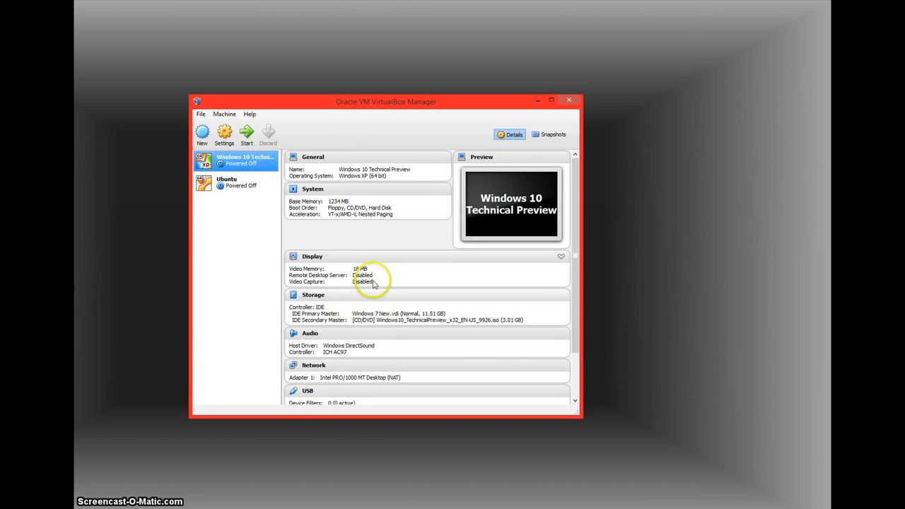
mouse_move(338, 229)
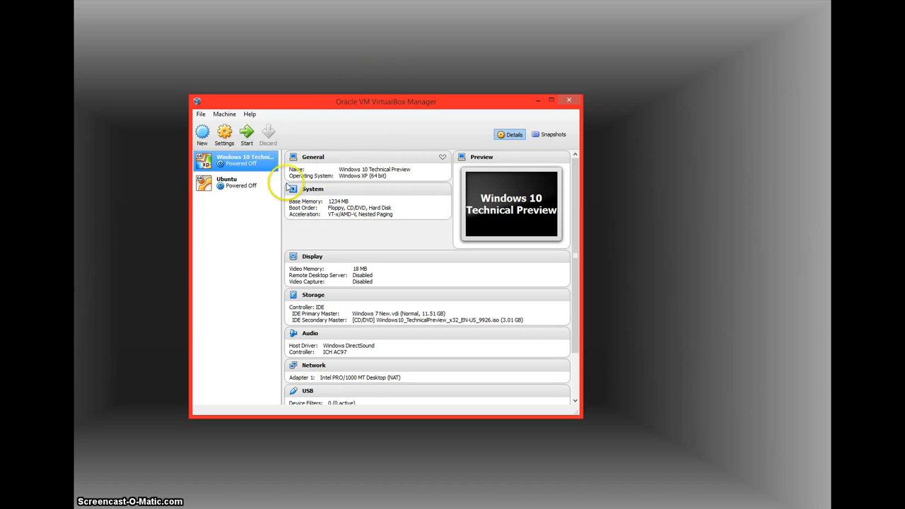
click(224, 114)
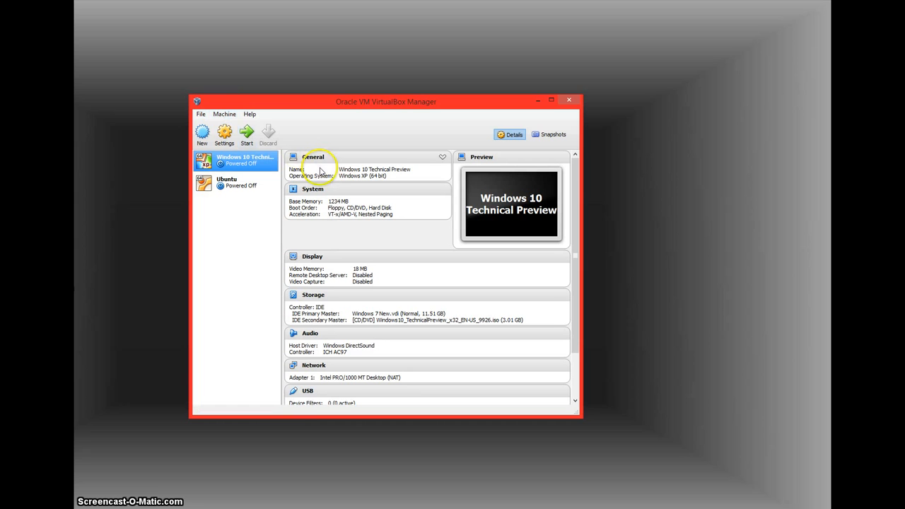
mouse_move(307, 398)
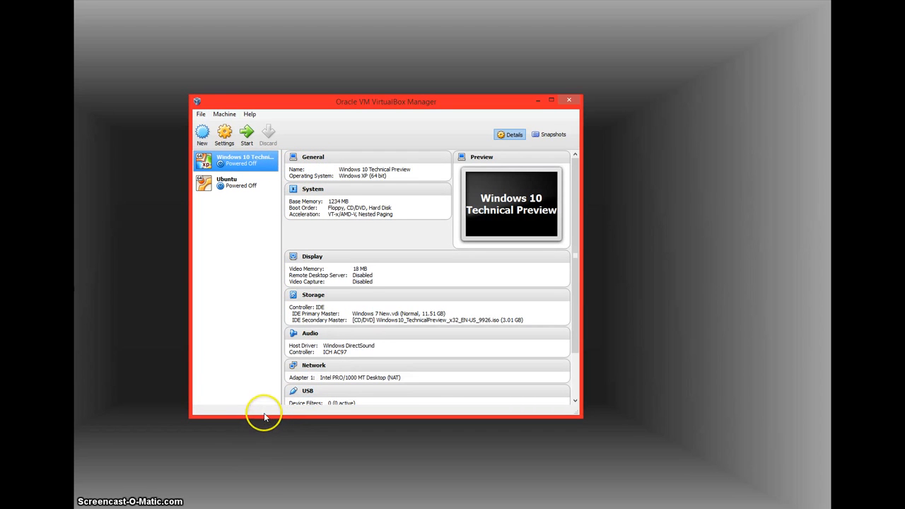
- Enlarge the manager window so Shared folders and Description (both none) appear
scroll(down, 3)
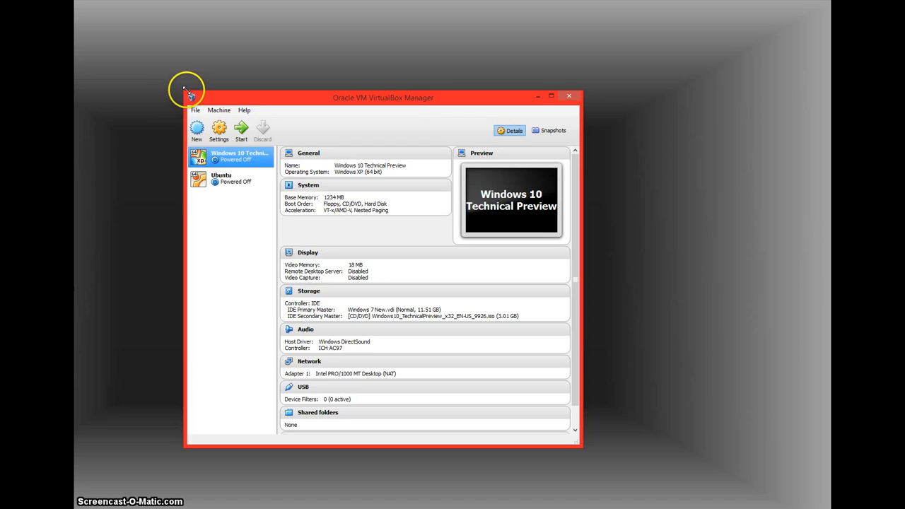
drag(187, 90, 159, 56)
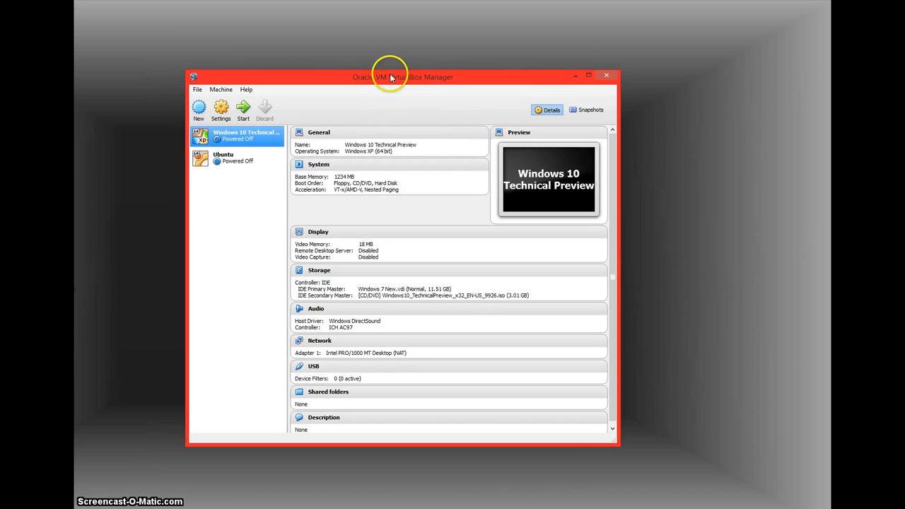
mouse_move(424, 51)
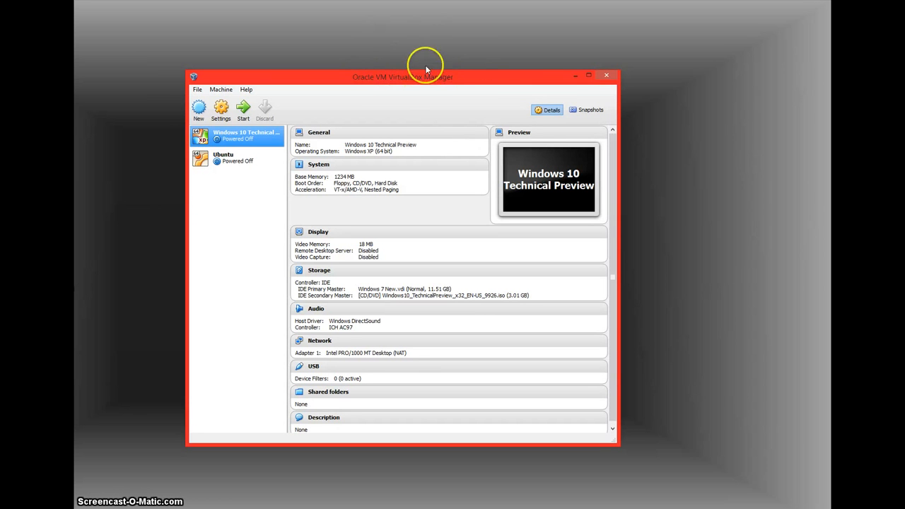
mouse_move(474, 54)
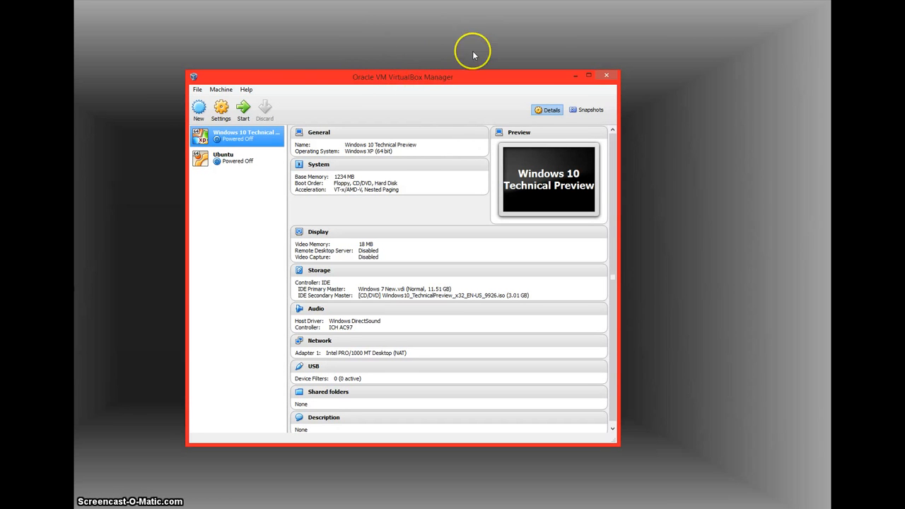
mouse_move(426, 80)
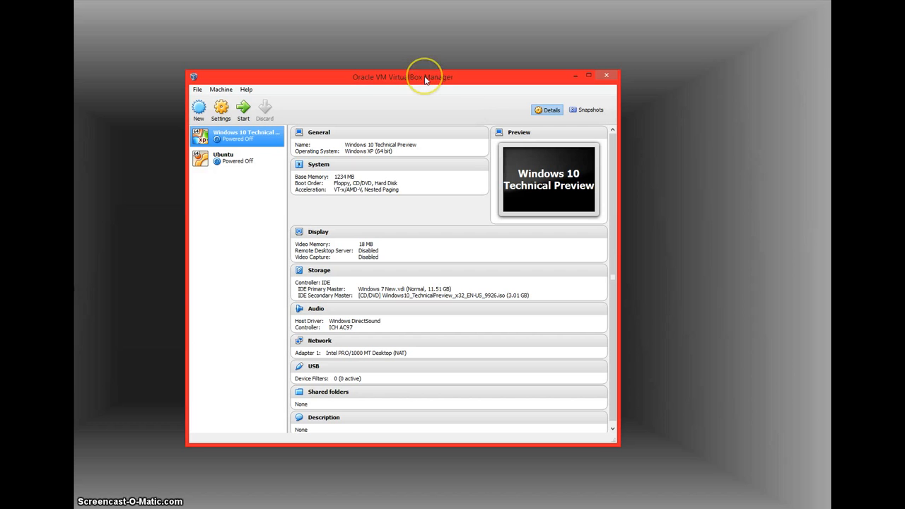
- Shrink the manager window's height so the VM details end at the USB section
drag(425, 78, 402, 123)
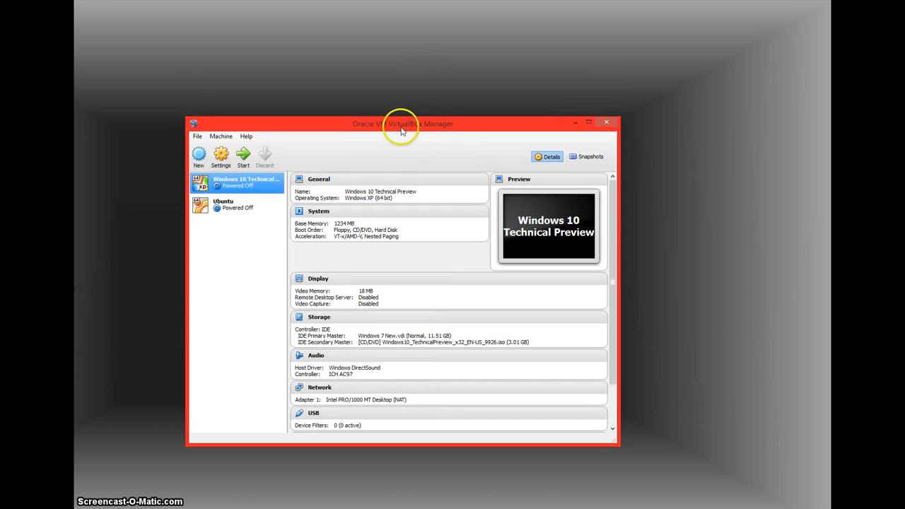
mouse_move(415, 114)
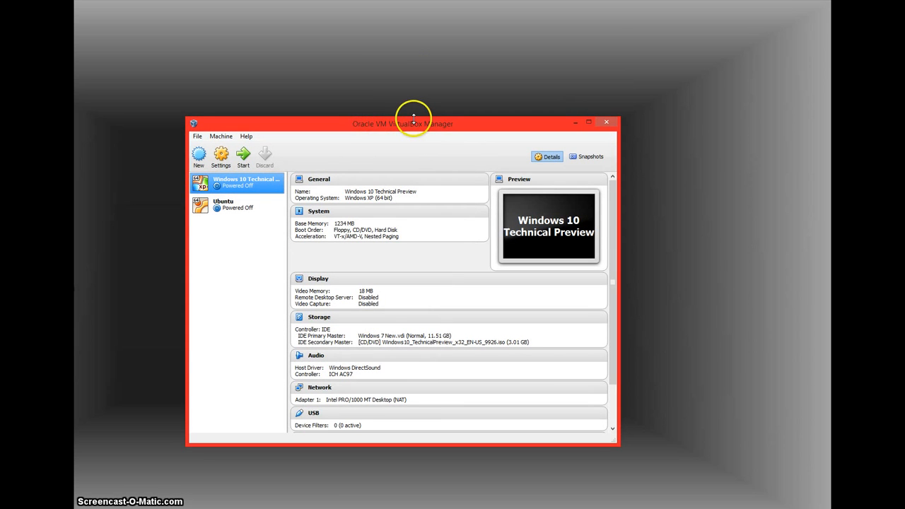
mouse_move(450, 148)
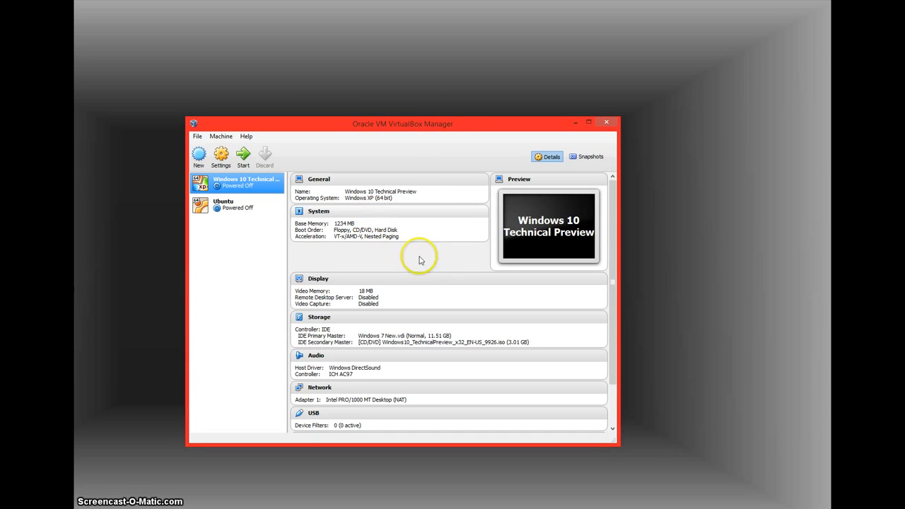
mouse_move(480, 213)
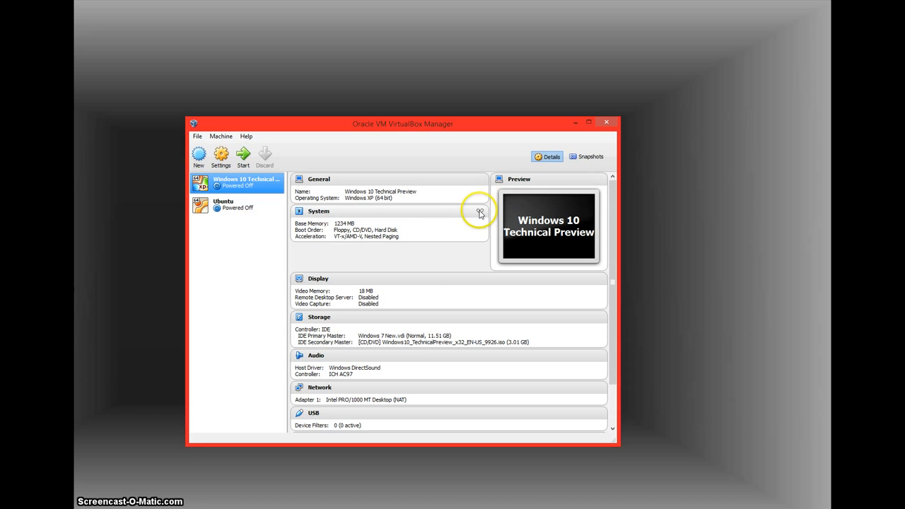
mouse_move(427, 471)
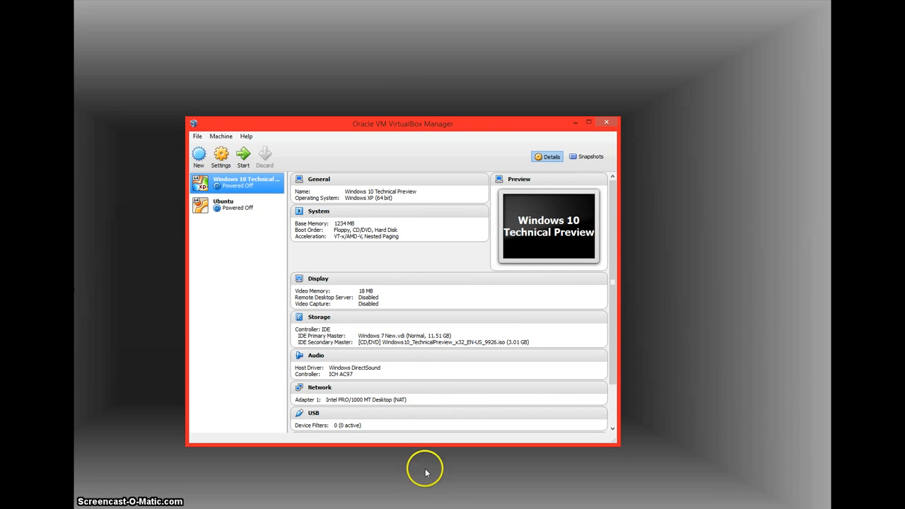